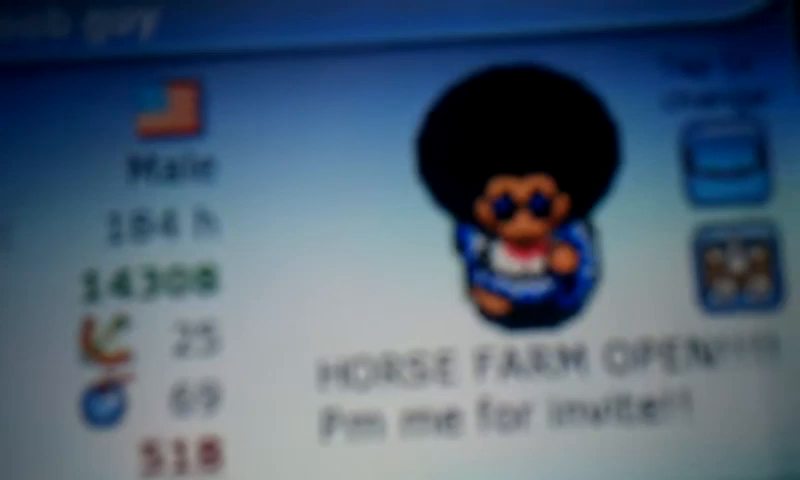
{"action": "scroll", "scroll_direction": "down", "scroll_amount": 3}
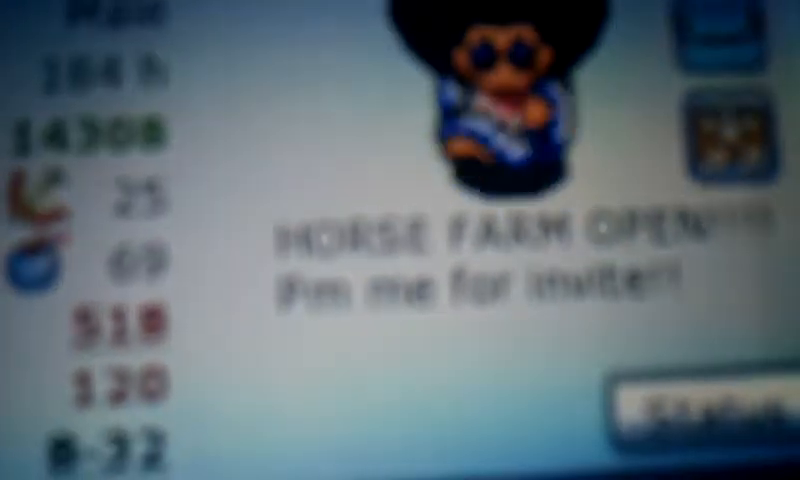